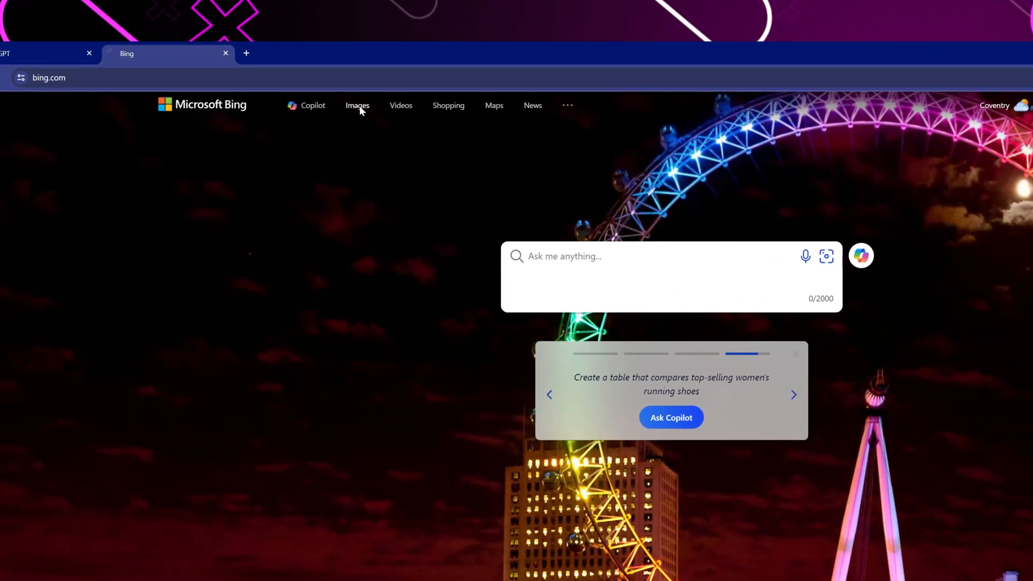
# Step: Switch the Bing homepage to the Images inspiration feed
pyautogui.click(357, 105)
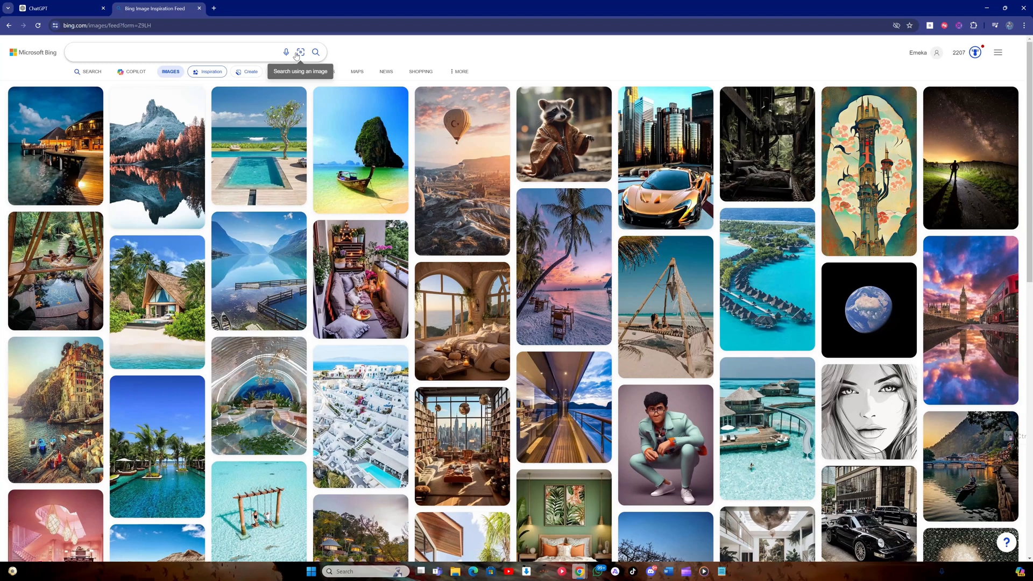
pyautogui.moveTo(249, 72)
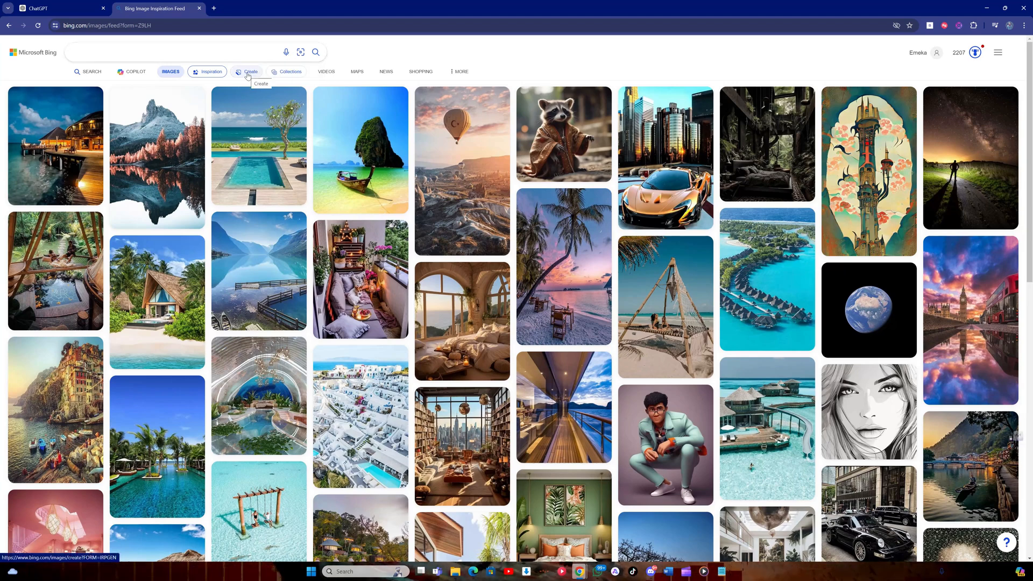
# Step: Open Bing Image Creator and sign in using a personal account
pyautogui.click(249, 72)
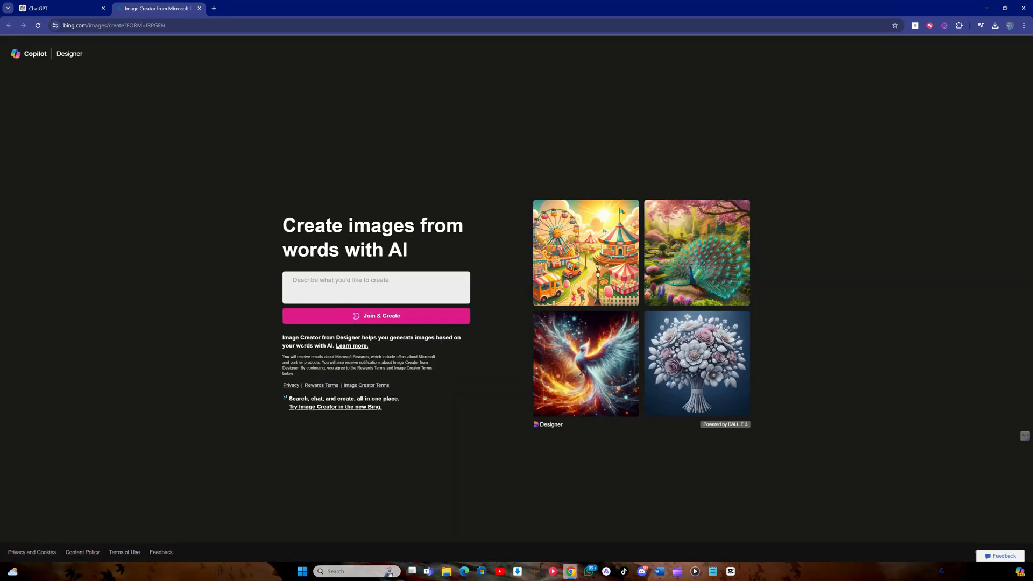
pyautogui.click(375, 315)
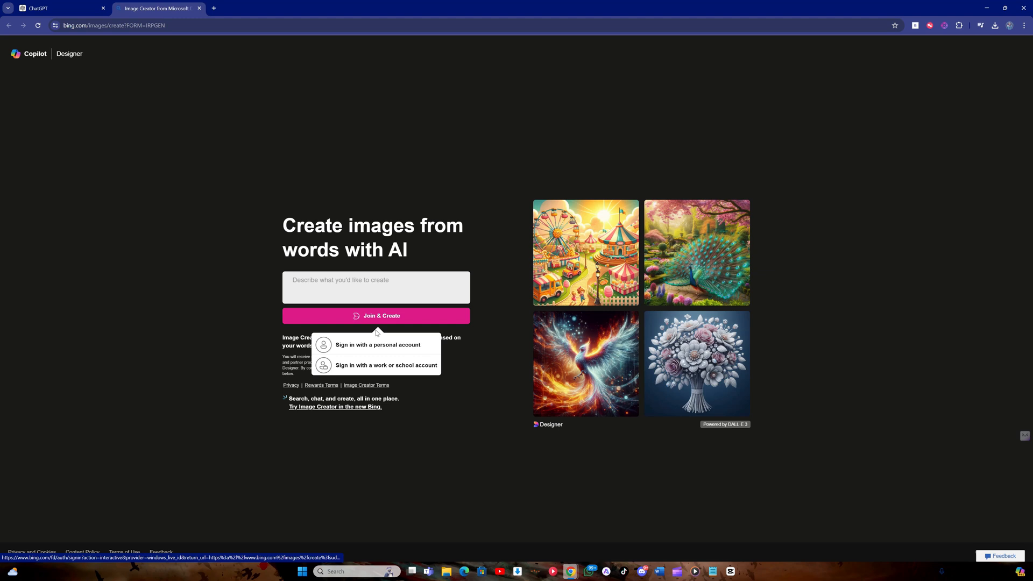
pyautogui.moveTo(378, 344)
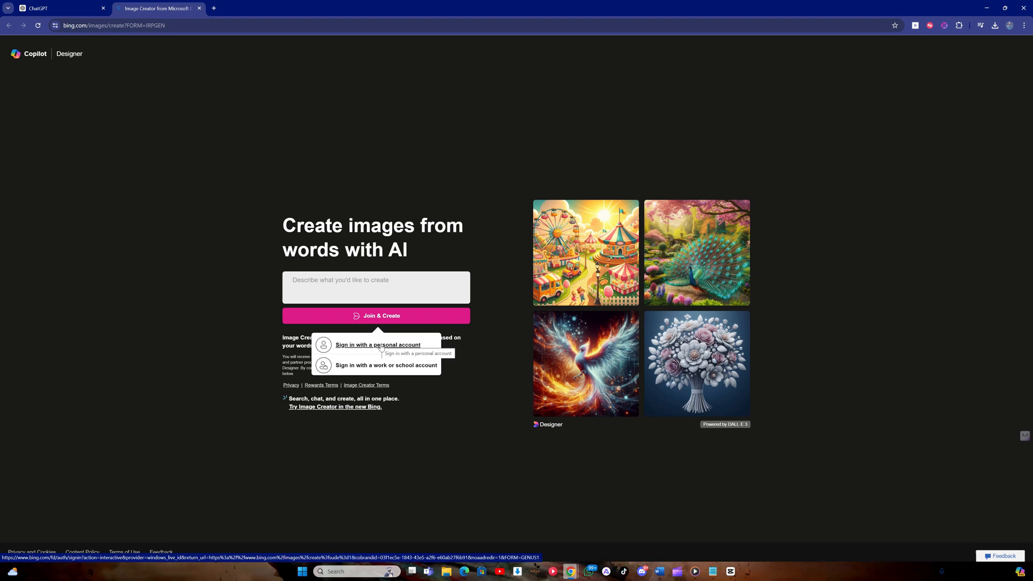
pyautogui.click(378, 344)
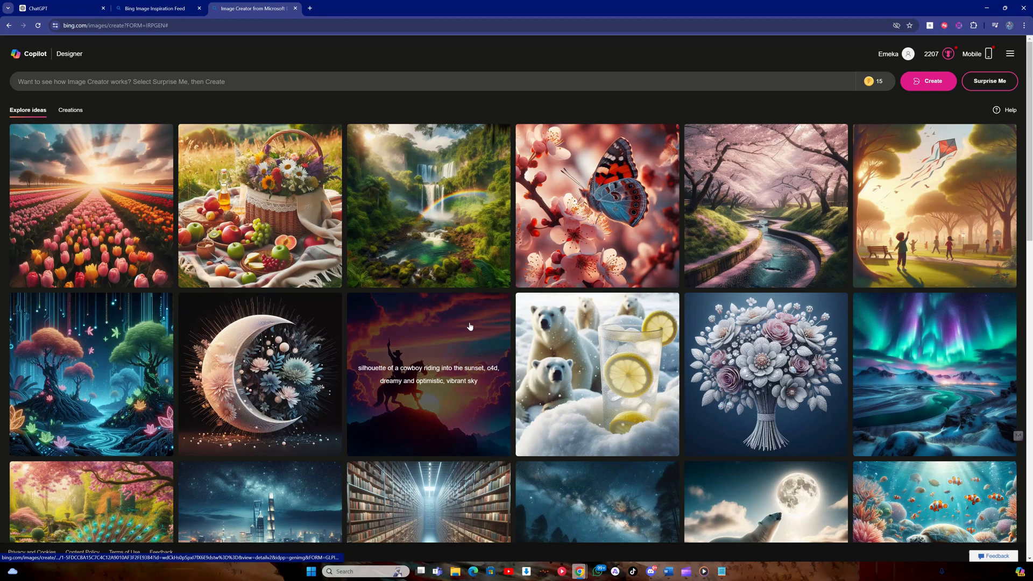
pyautogui.scroll(-3)
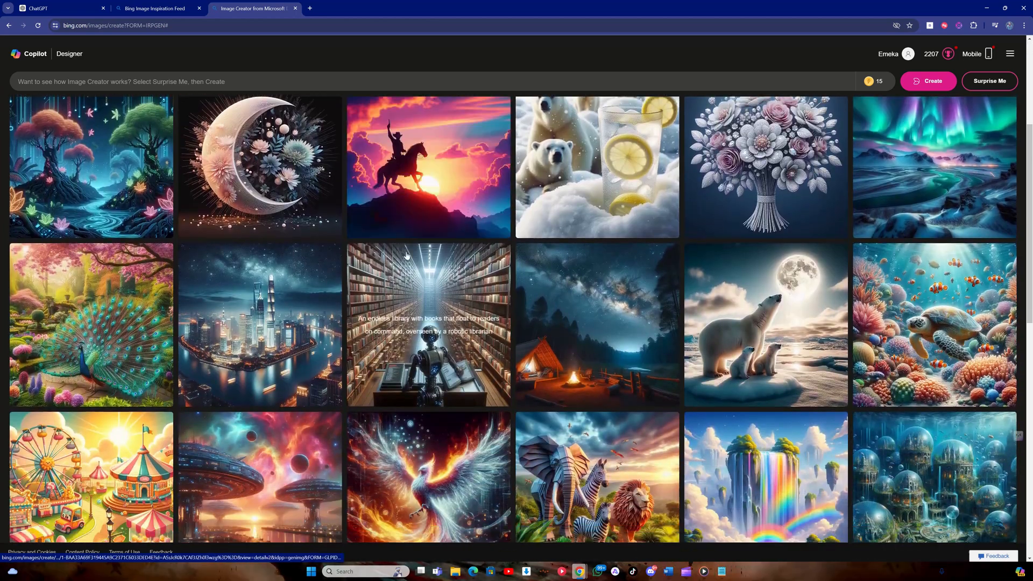
pyautogui.scroll(-3)
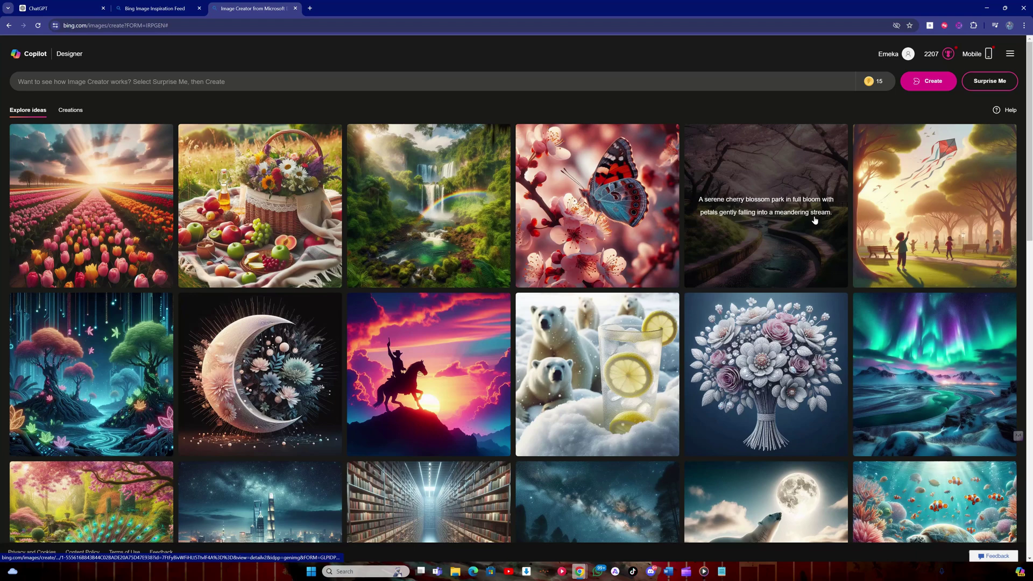
pyautogui.moveTo(731, 523)
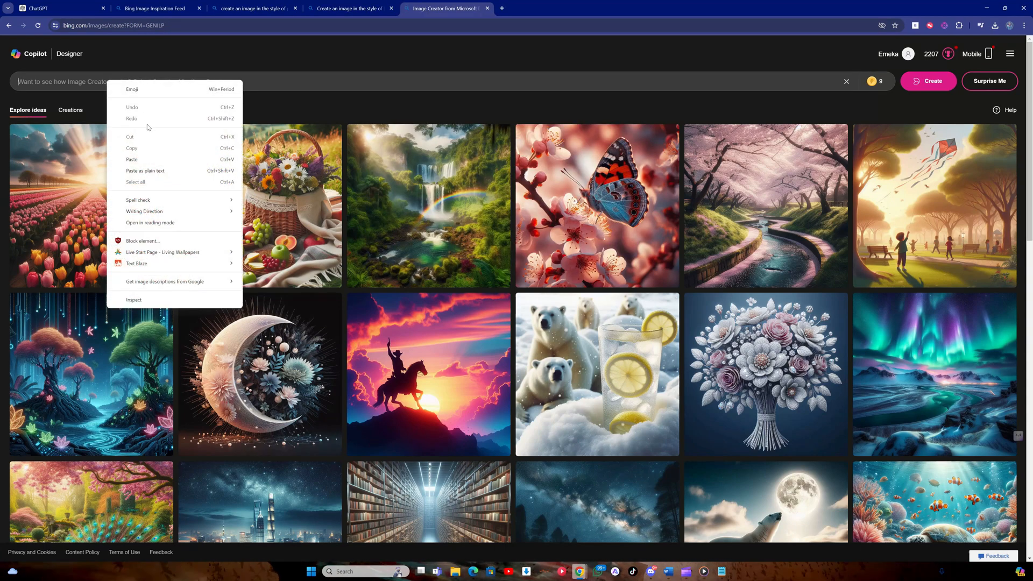
# Step: Paste the Pixar-style punk girl TikTok profile prompt and run Create
pyautogui.click(144, 160)
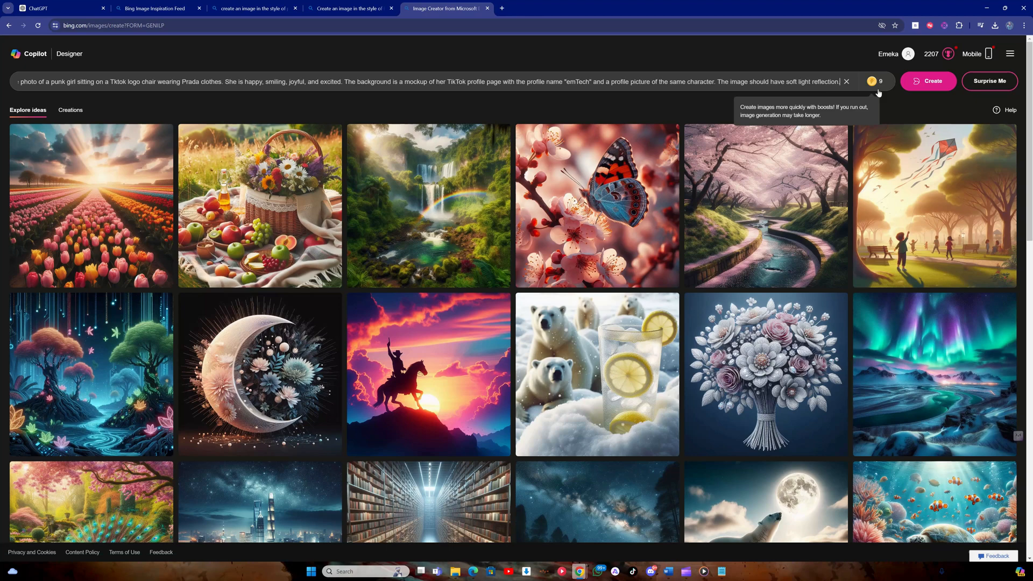
pyautogui.click(927, 81)
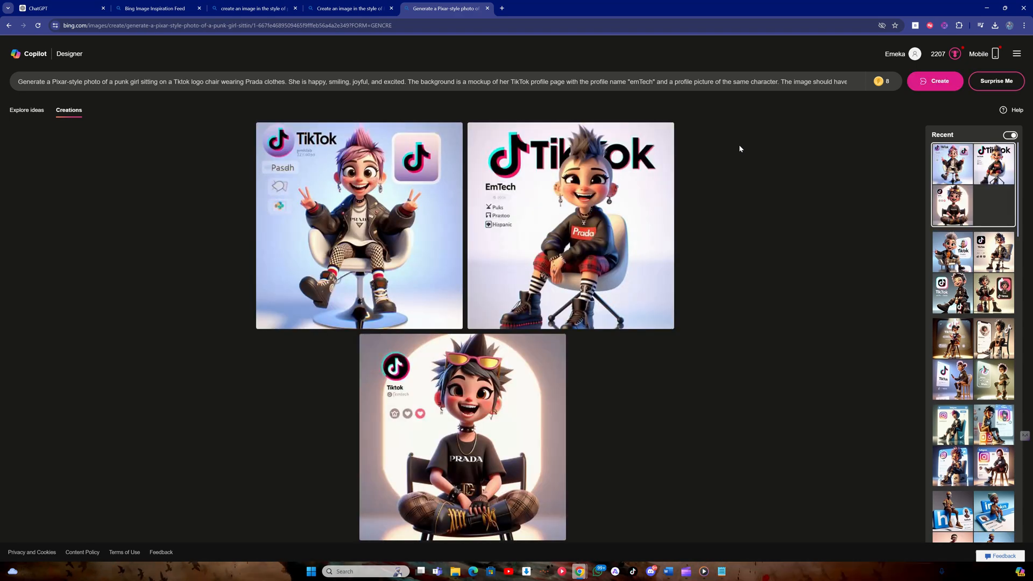
pyautogui.moveTo(425, 243)
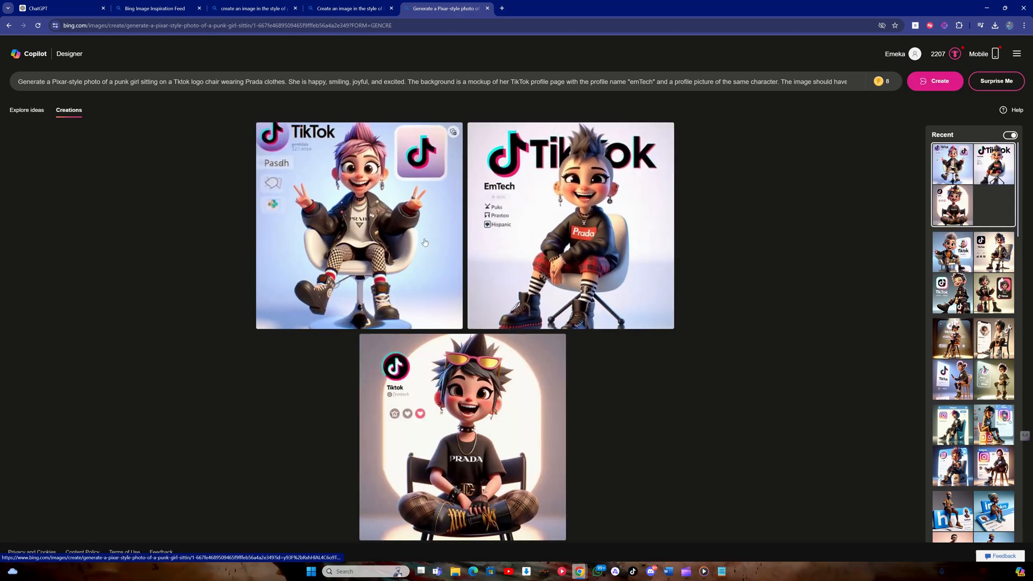
# Step: Open the second generated result and download the EmTech TikTok punk girl image
pyautogui.click(359, 225)
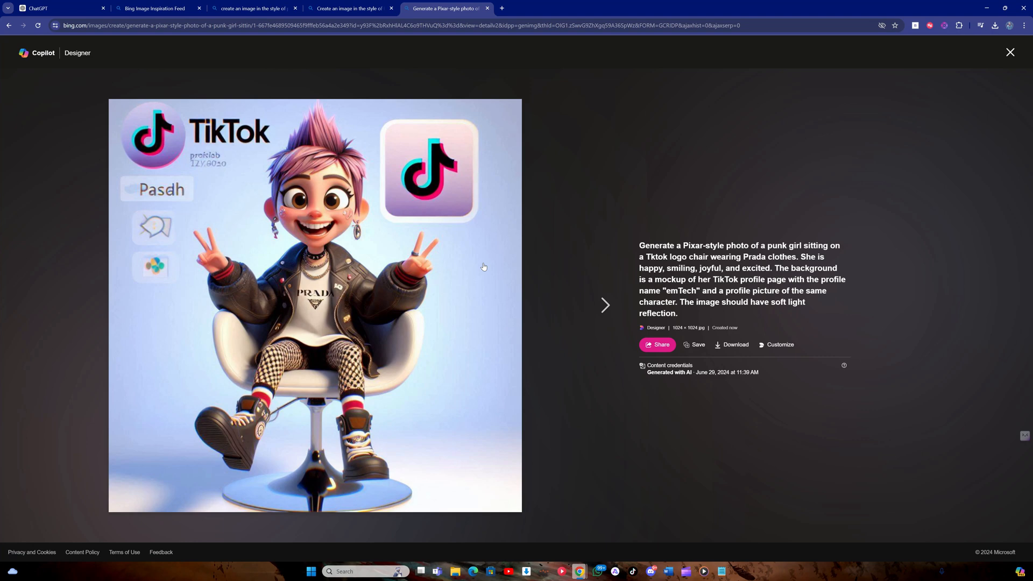
pyautogui.click(604, 305)
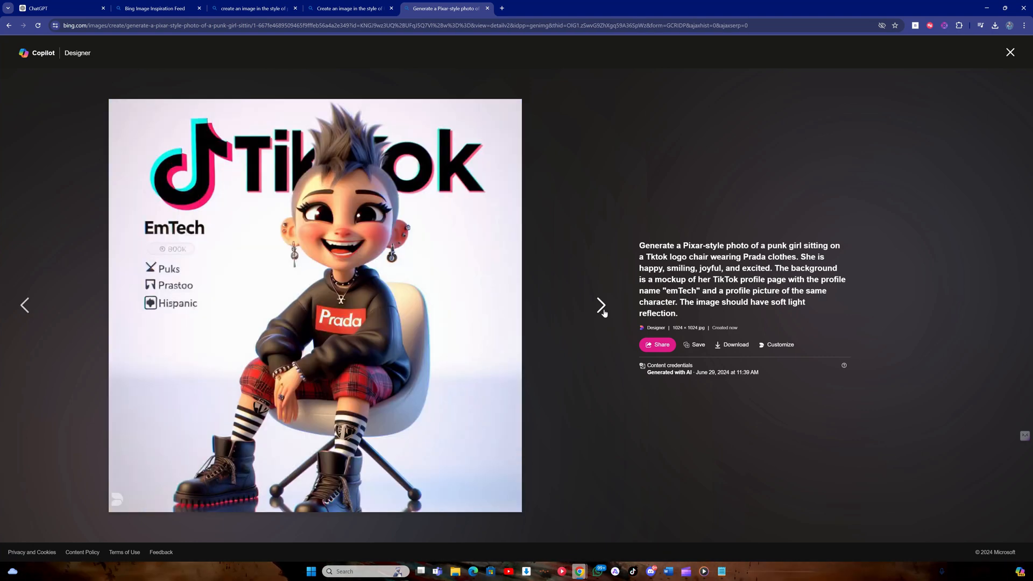
pyautogui.moveTo(613, 317)
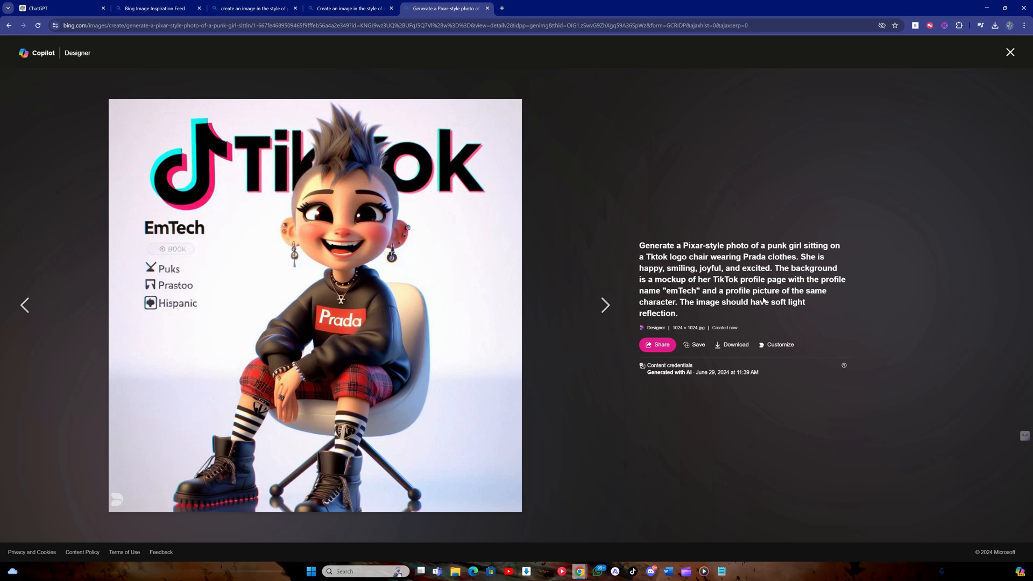
pyautogui.moveTo(725, 332)
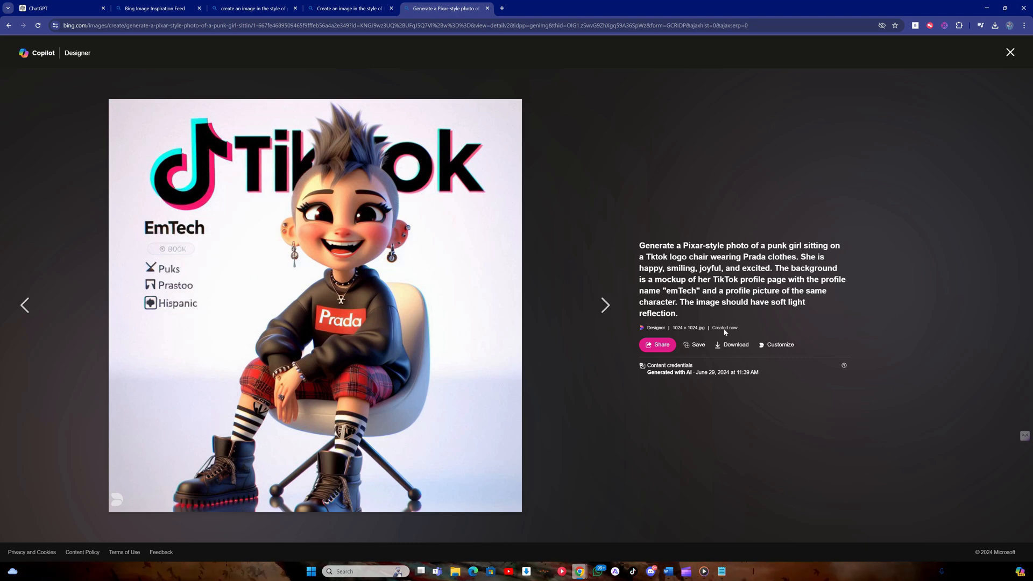
pyautogui.click(995, 26)
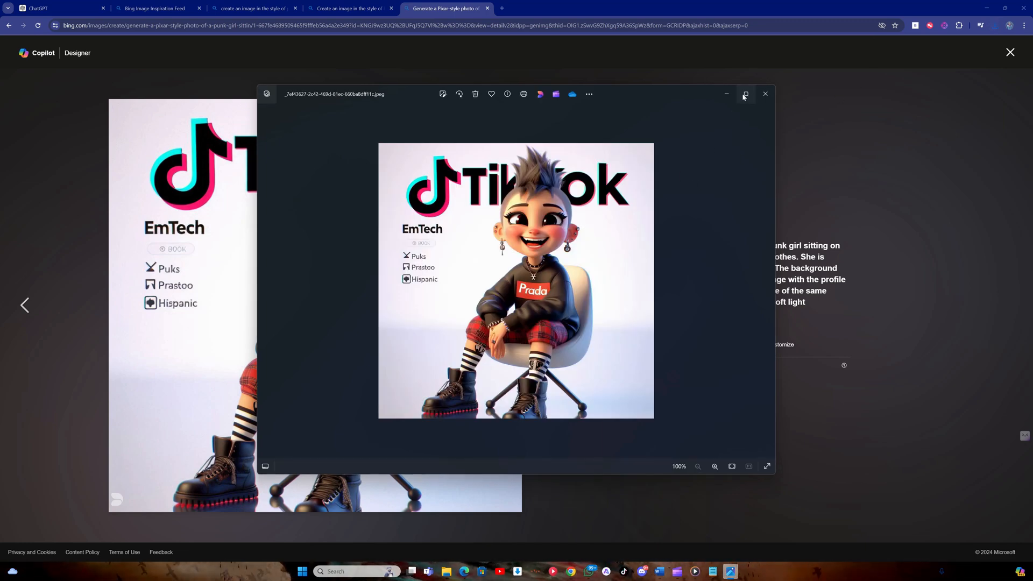
# Step: Maximize the Photos window showing the downloaded EmTech punk girl image
pyautogui.click(745, 94)
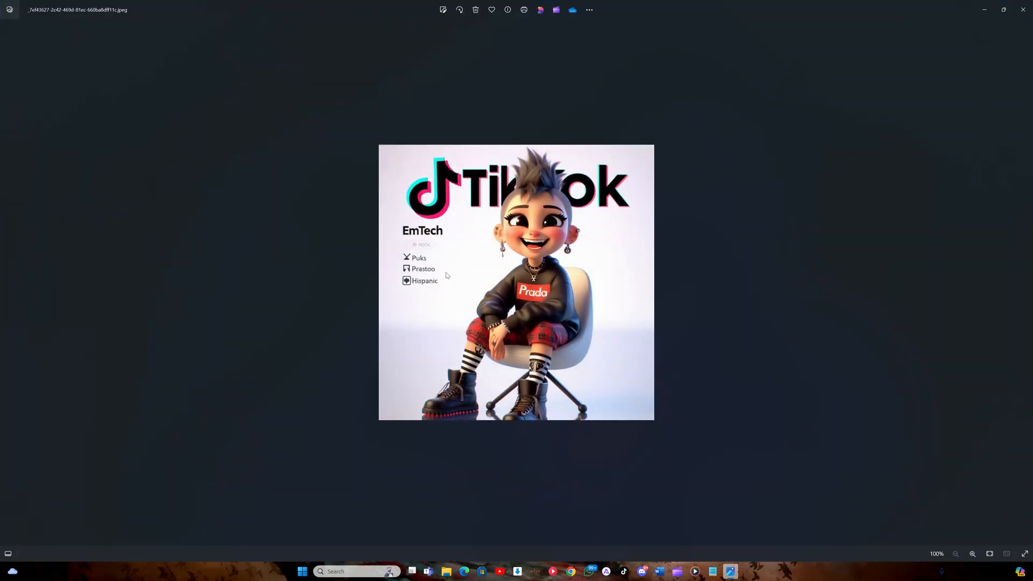
pyautogui.moveTo(533, 226)
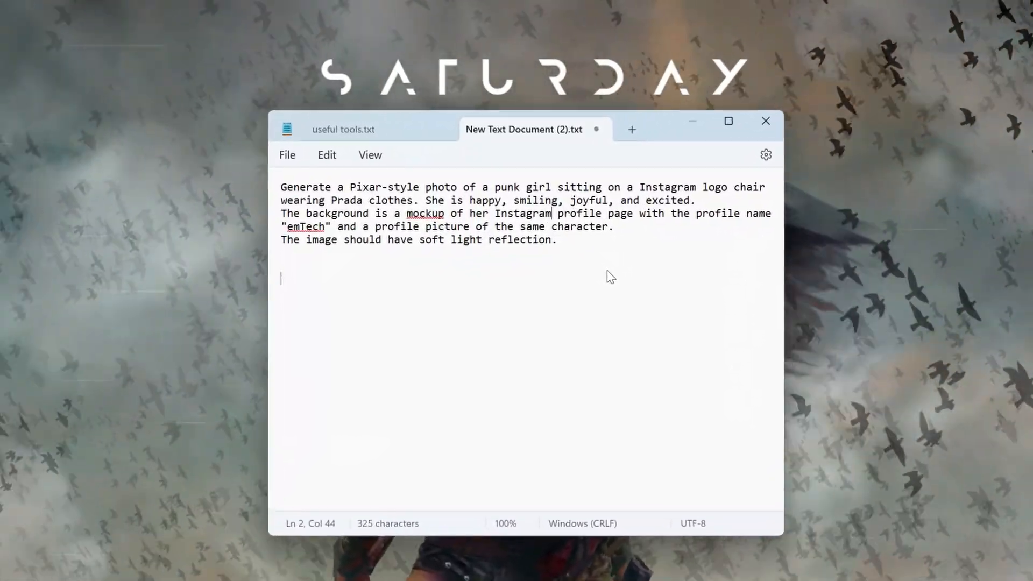
# Step: Select the whole Instagram-variant punk girl prompt in Notepad for copying
pyautogui.press('ctrl+a')
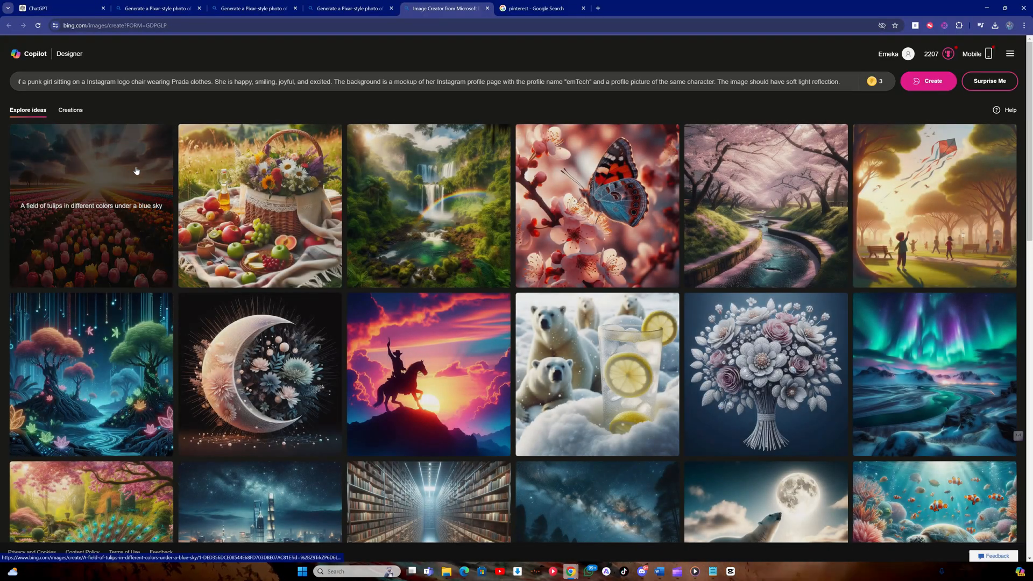
# Step: Run Create on the Instagram logo chair punk girl prompt
pyautogui.click(932, 82)
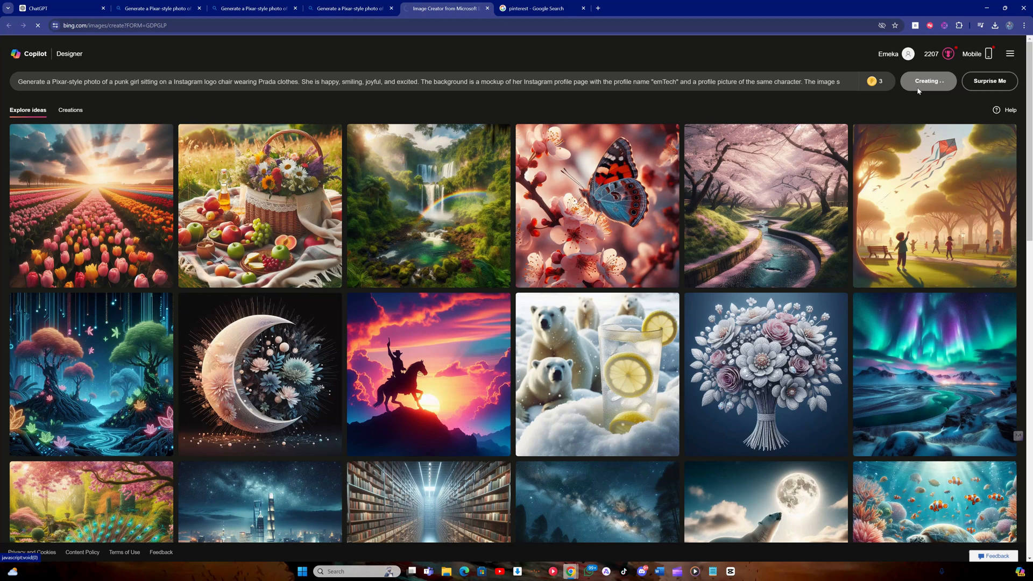
pyautogui.click(928, 82)
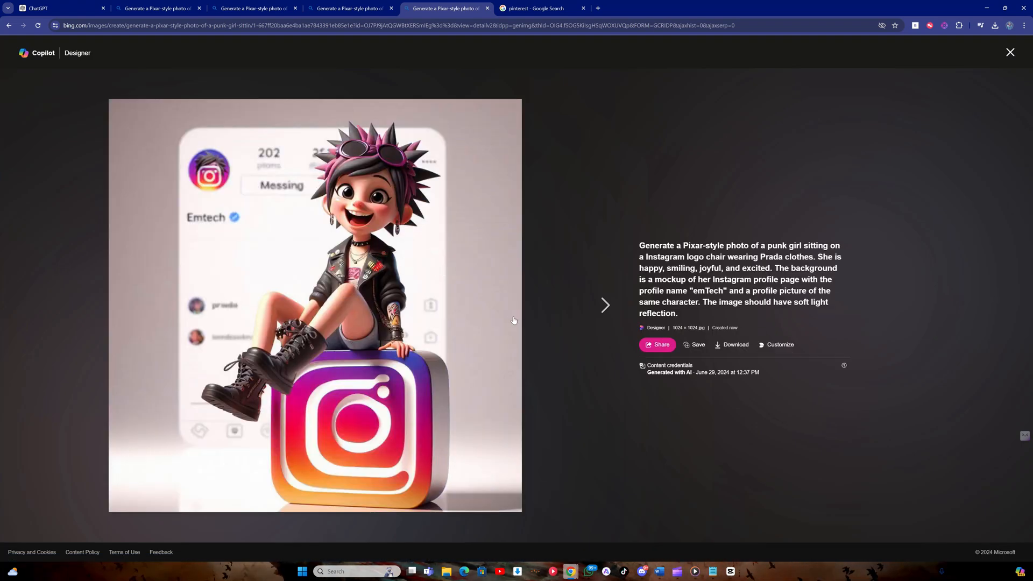
# Step: Advance to the third result and download the pink-haired EmTech Instagram image
pyautogui.click(605, 305)
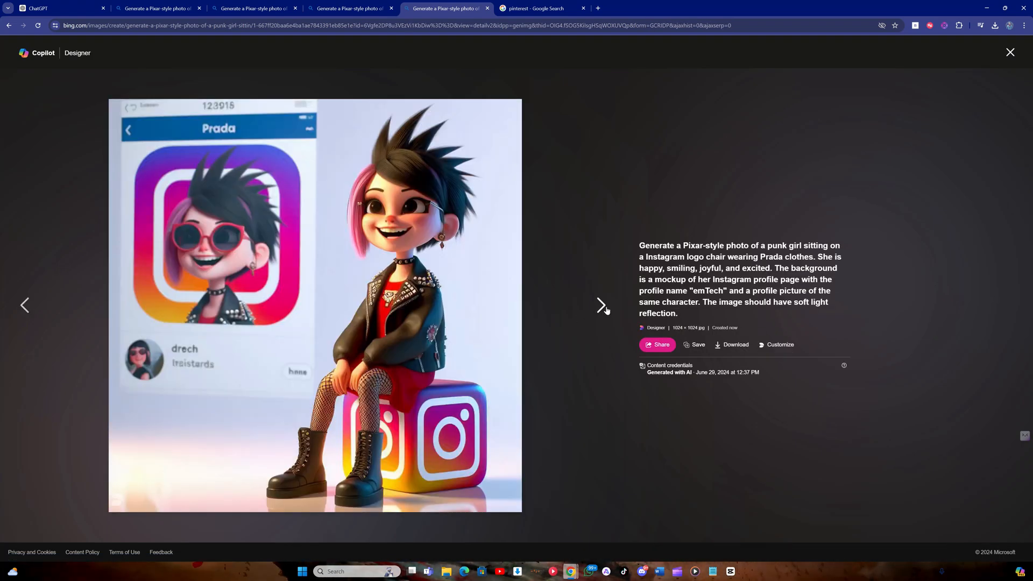
pyautogui.click(602, 305)
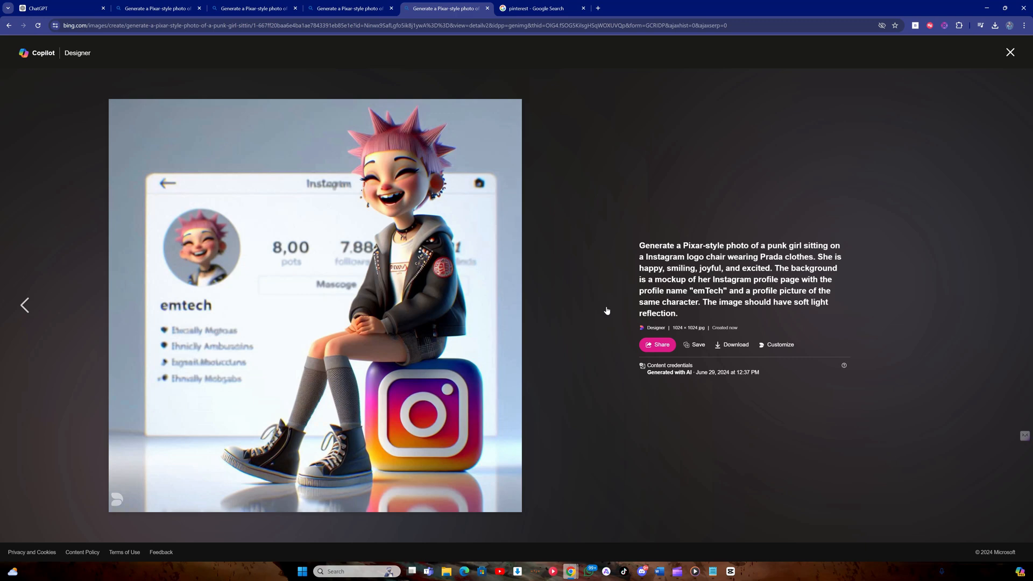
pyautogui.moveTo(712, 328)
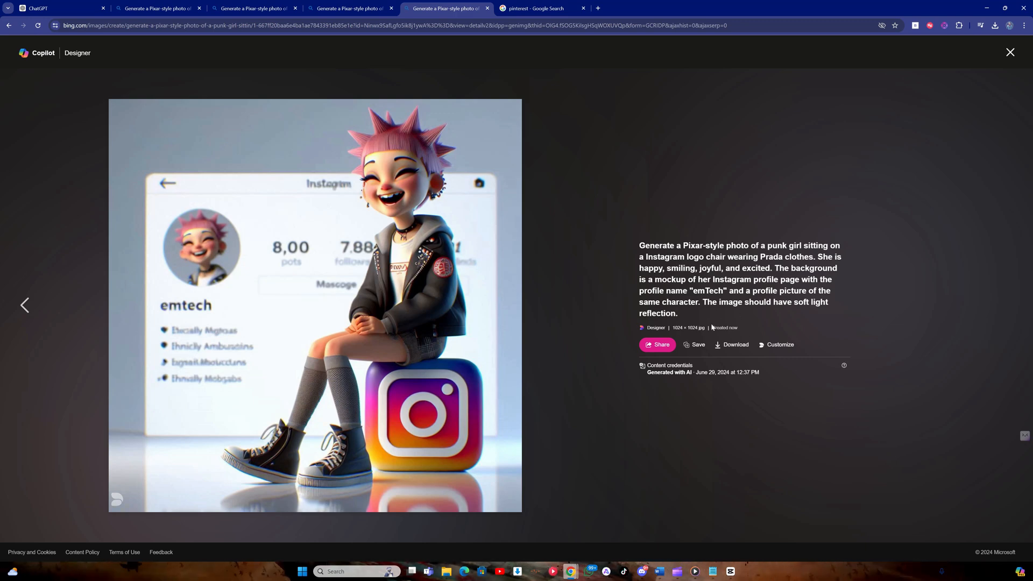
pyautogui.click(732, 344)
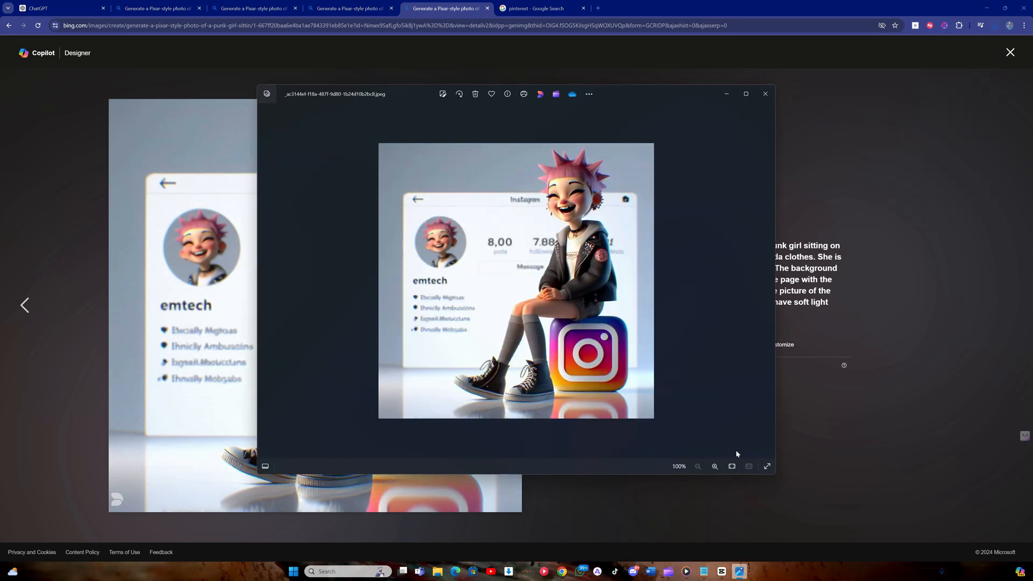
# Step: Show the downloaded pink-haired EmTech Instagram image full screen in Photos
pyautogui.click(766, 466)
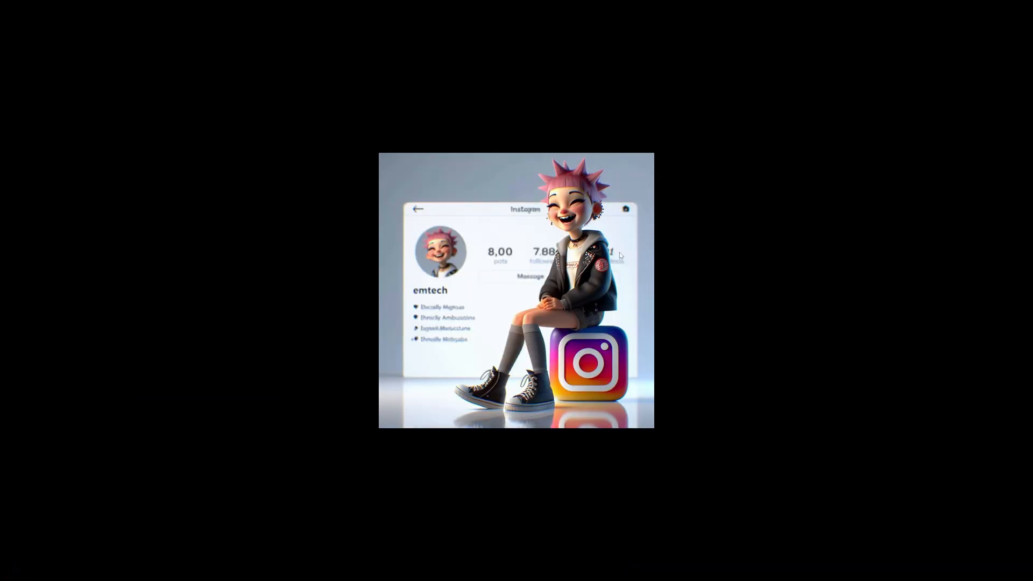